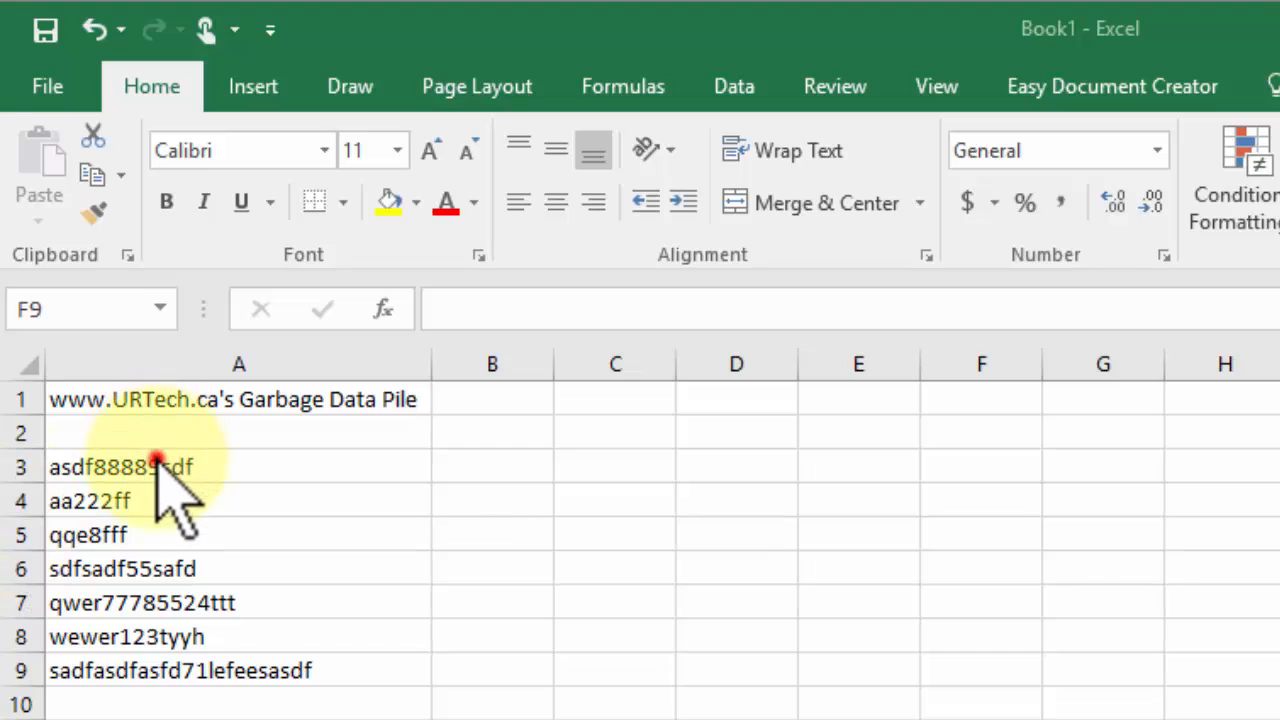
# Step: Split the A3 string by hand into asdf, 88889 and sdf across B3:D3
pyautogui.click(156, 468)
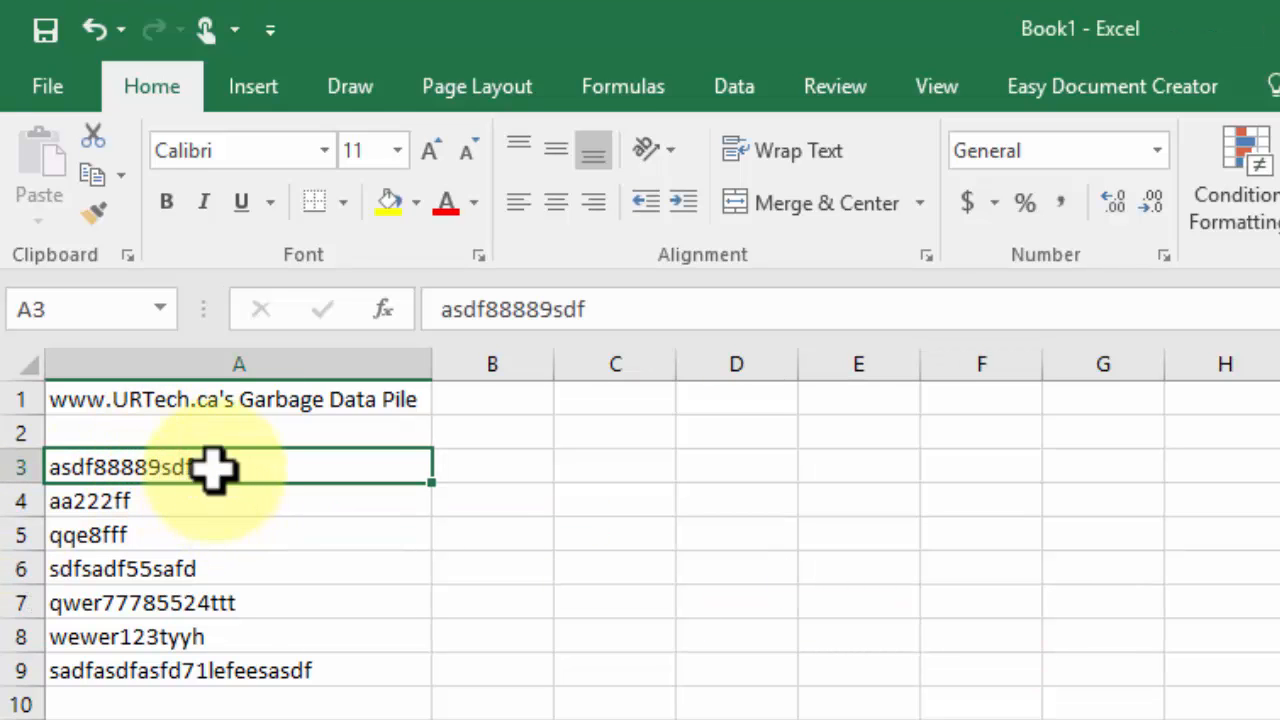
pyautogui.moveTo(116, 580)
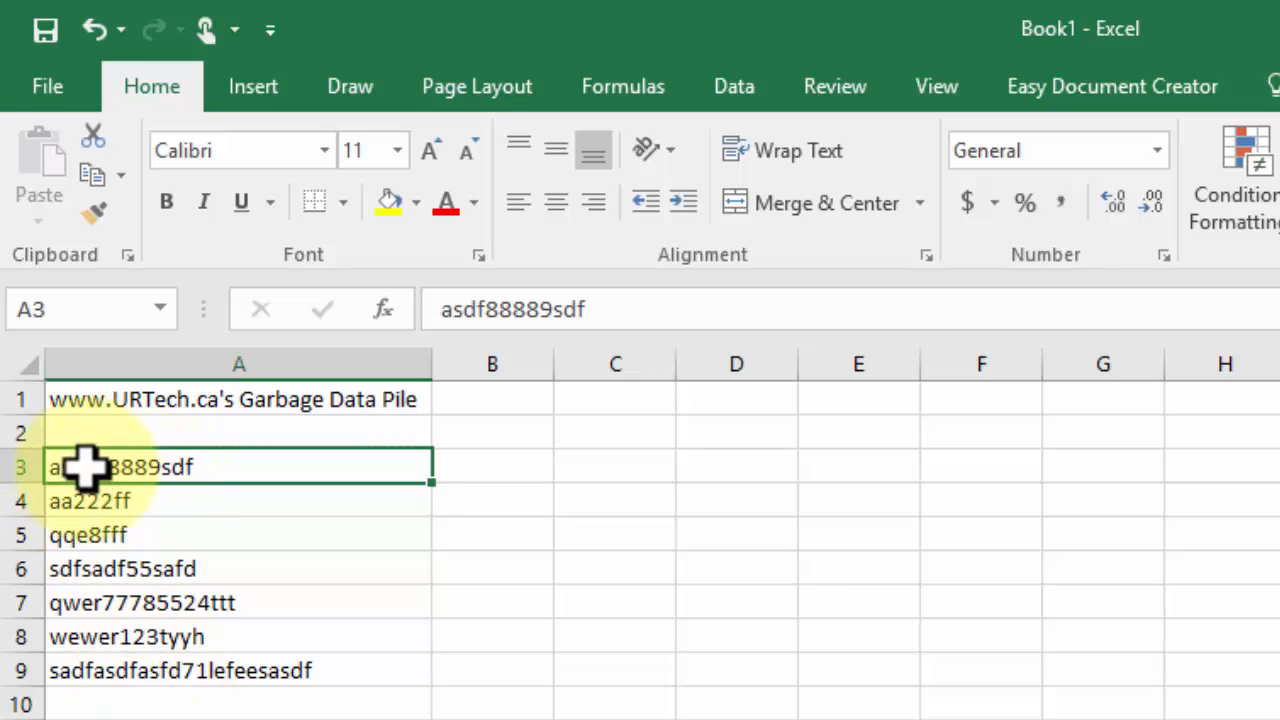
pyautogui.moveTo(156, 516)
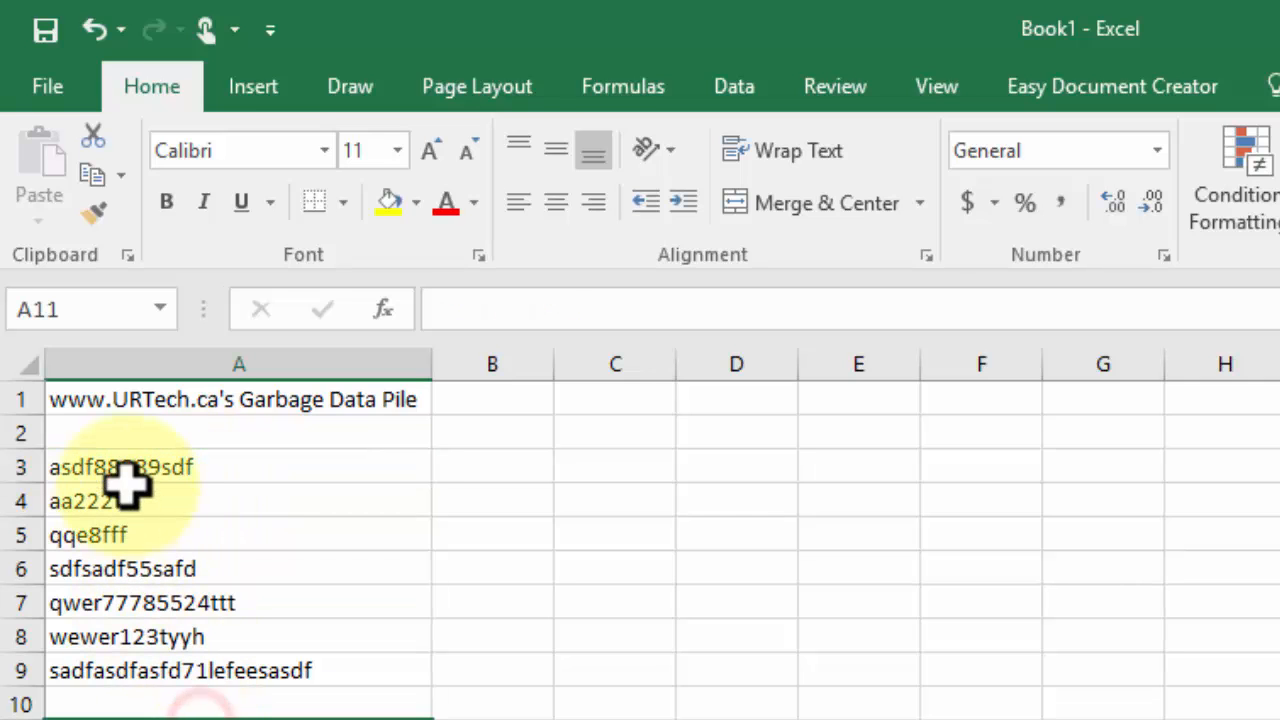
pyautogui.click(492, 468)
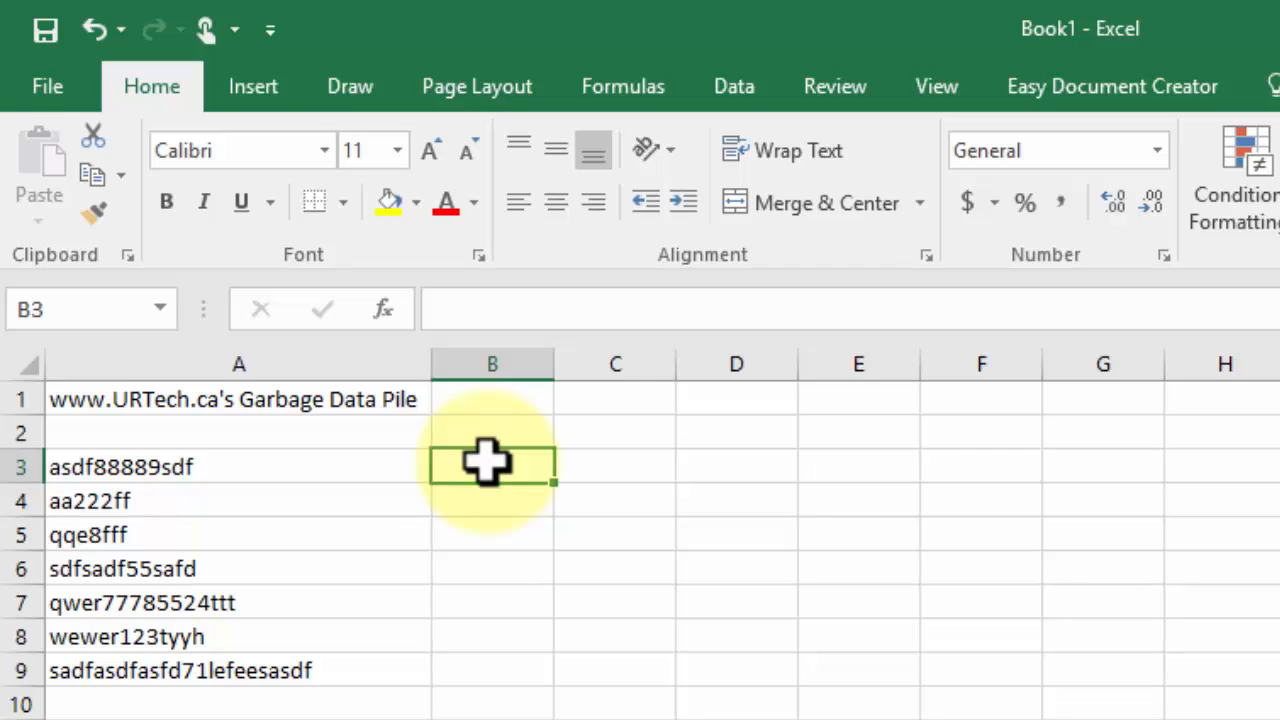
pyautogui.write('asdf')
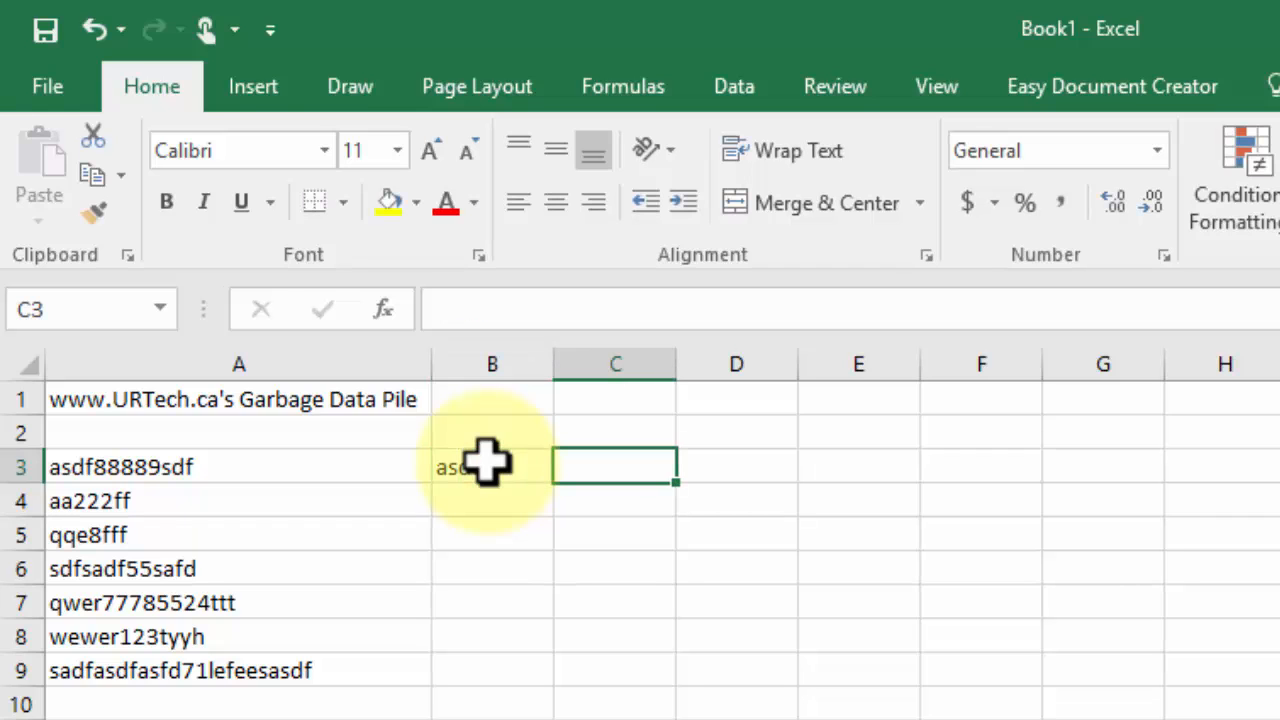
pyautogui.write('88889')
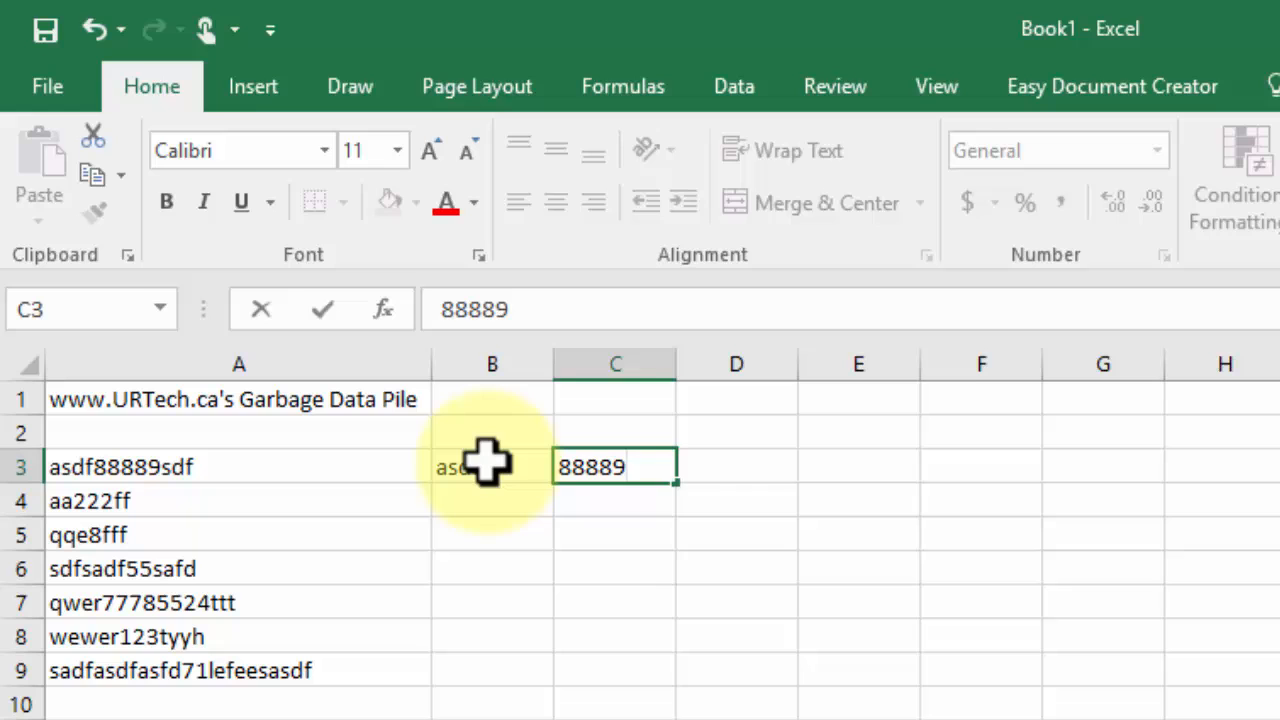
pyautogui.write('sd')
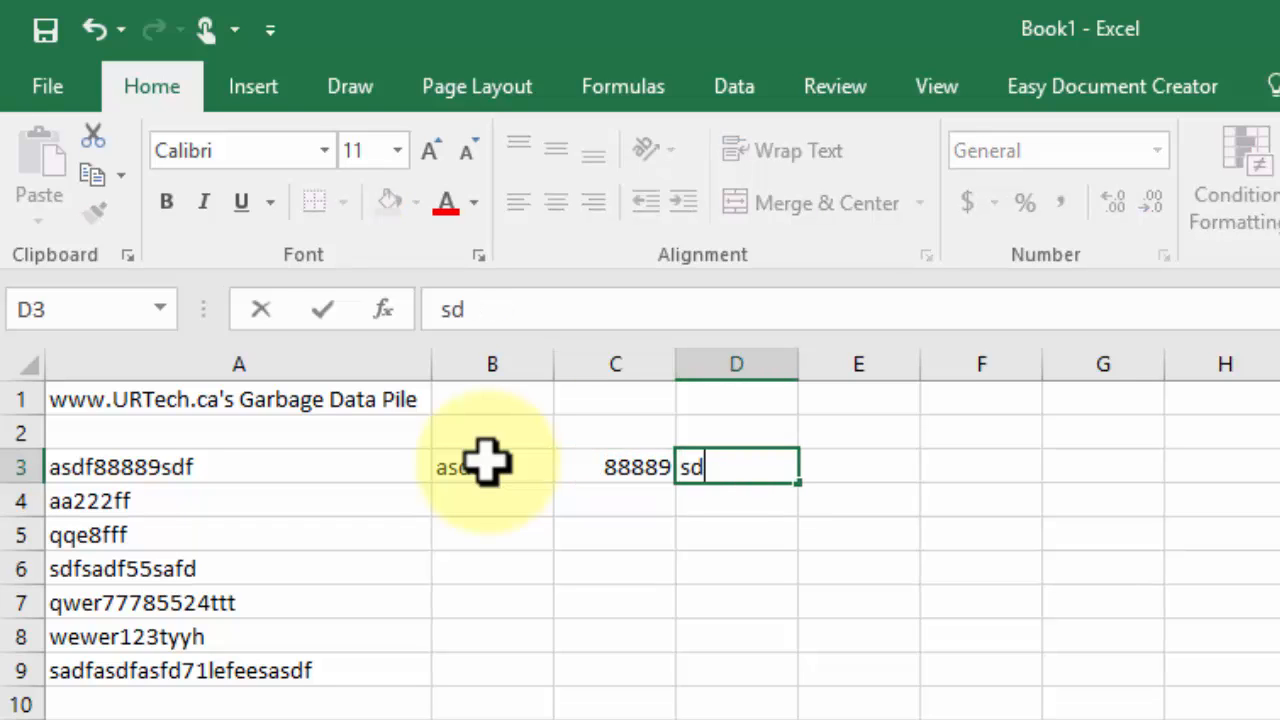
pyautogui.write('f')
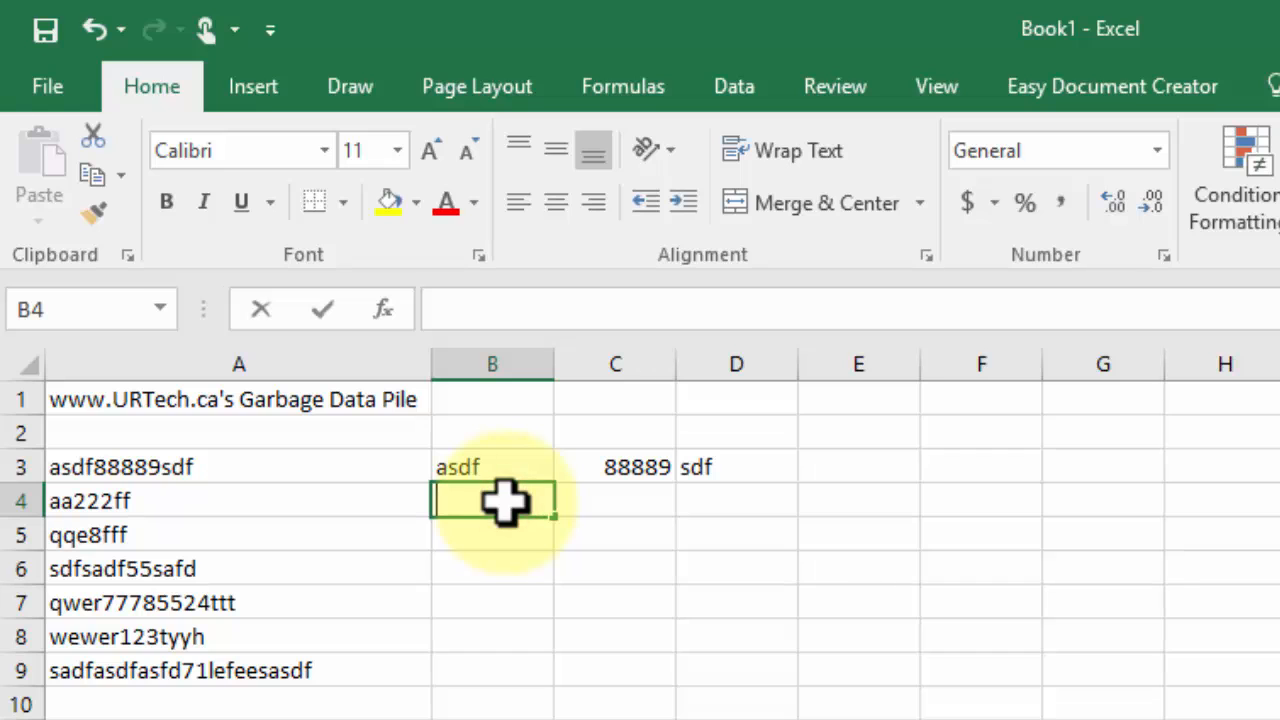
# Step: Enter the number part 222 in C4 for the second string
pyautogui.click(616, 500)
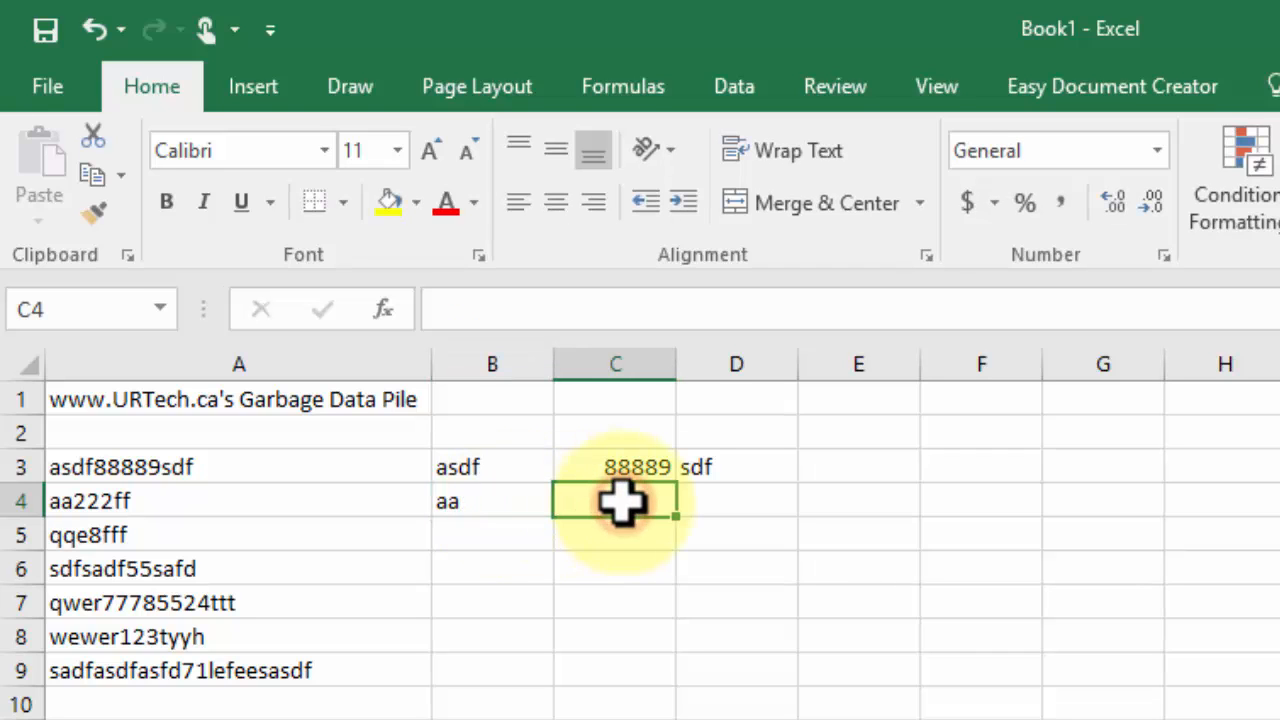
pyautogui.write('222')
pyautogui.click(736, 500)
pyautogui.write('ff')
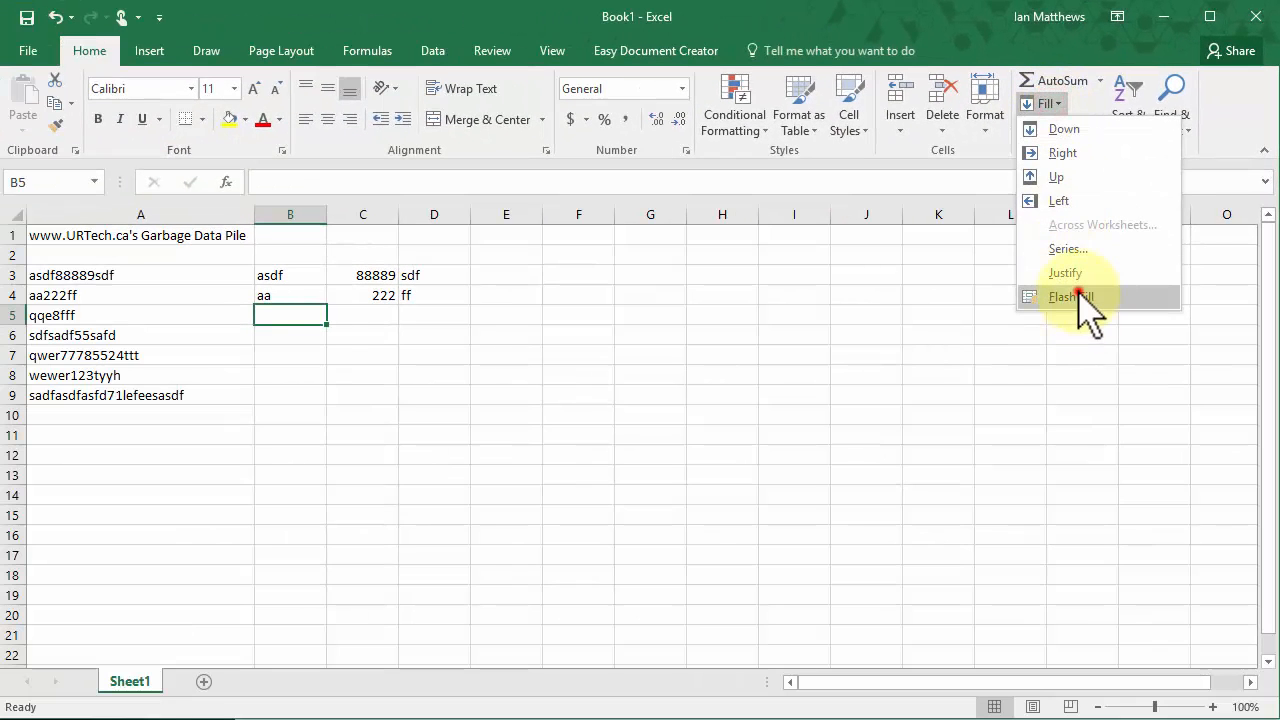
# Step: Flash Fill columns B–D so all seven strings split into letters, number and trailing letters
pyautogui.click(1070, 296)
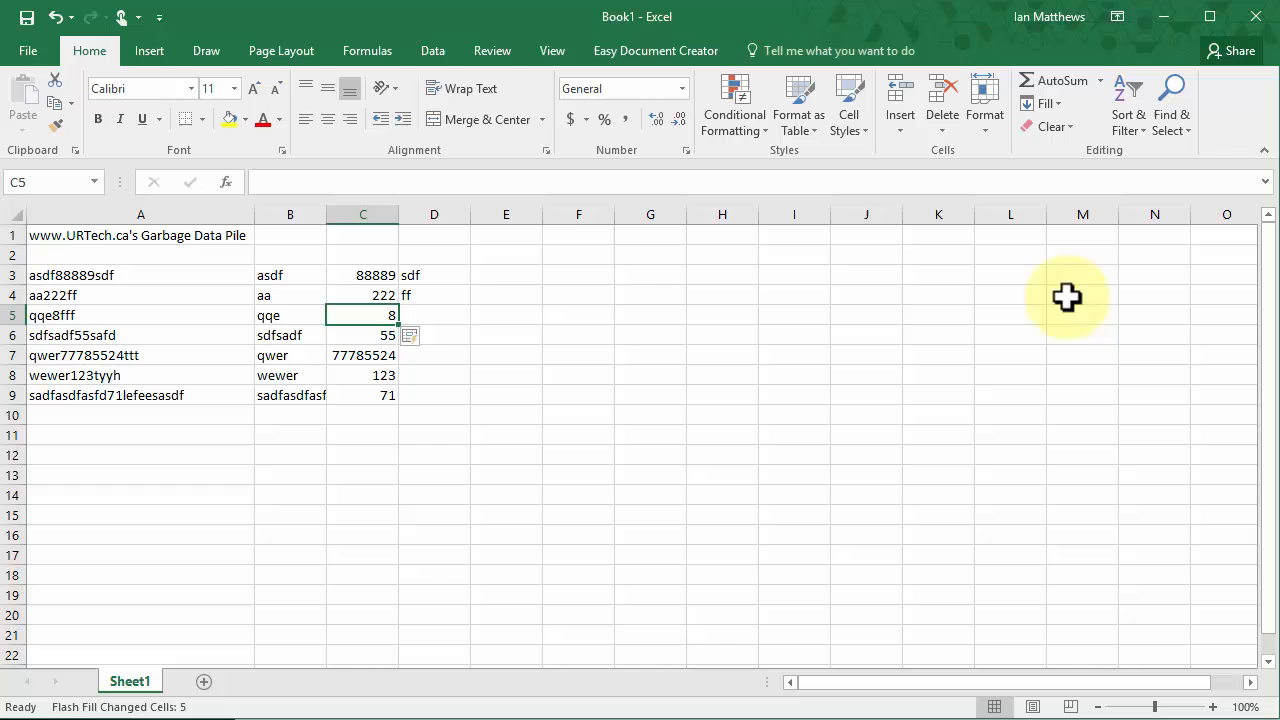
pyautogui.click(1050, 104)
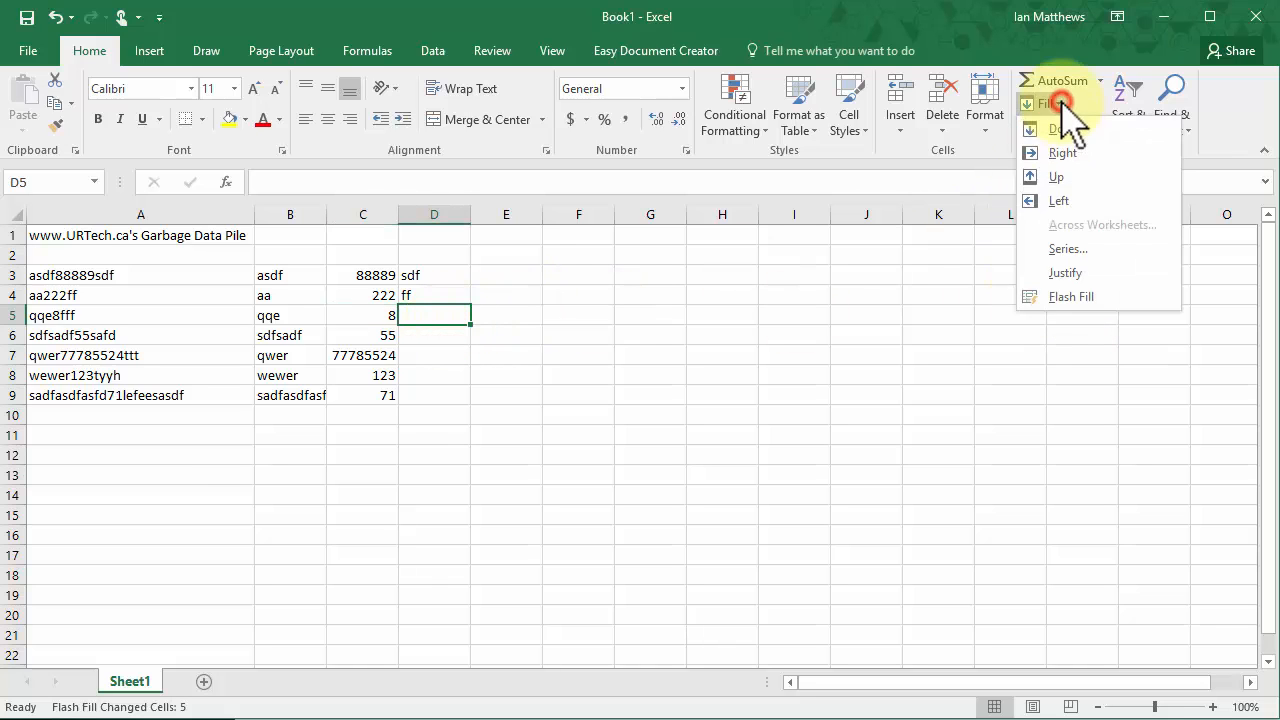
pyautogui.click(1072, 296)
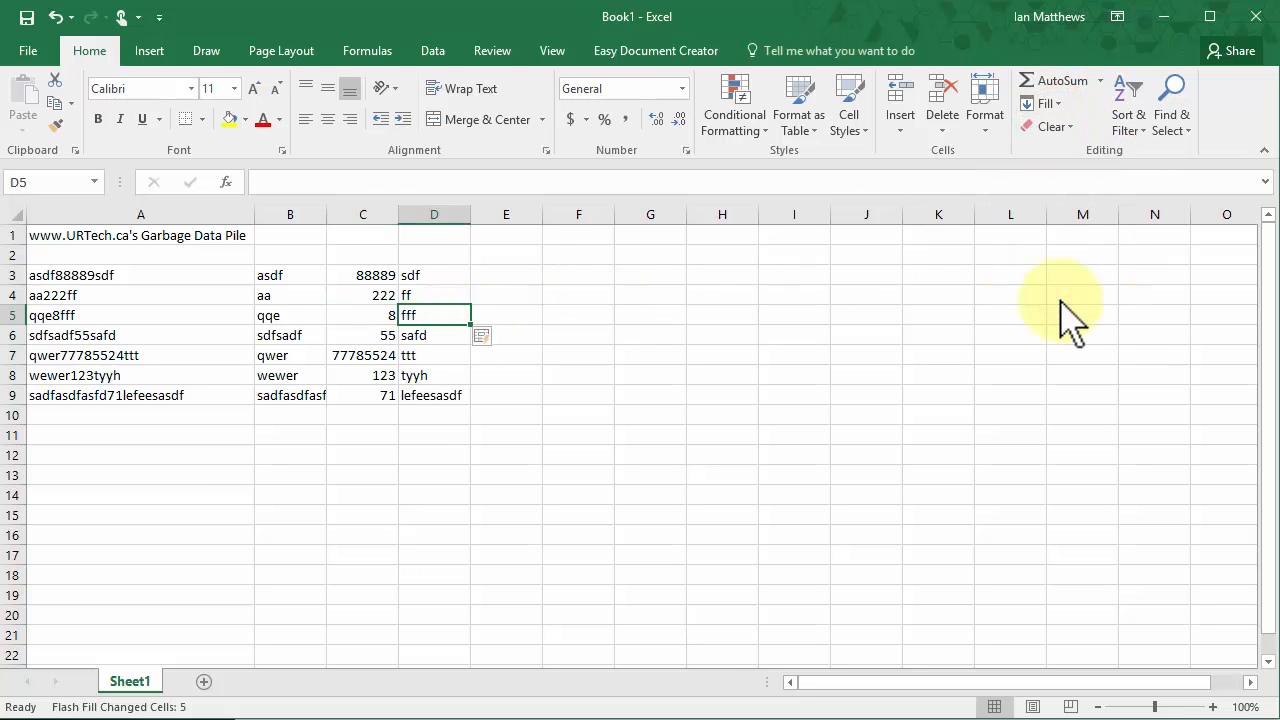